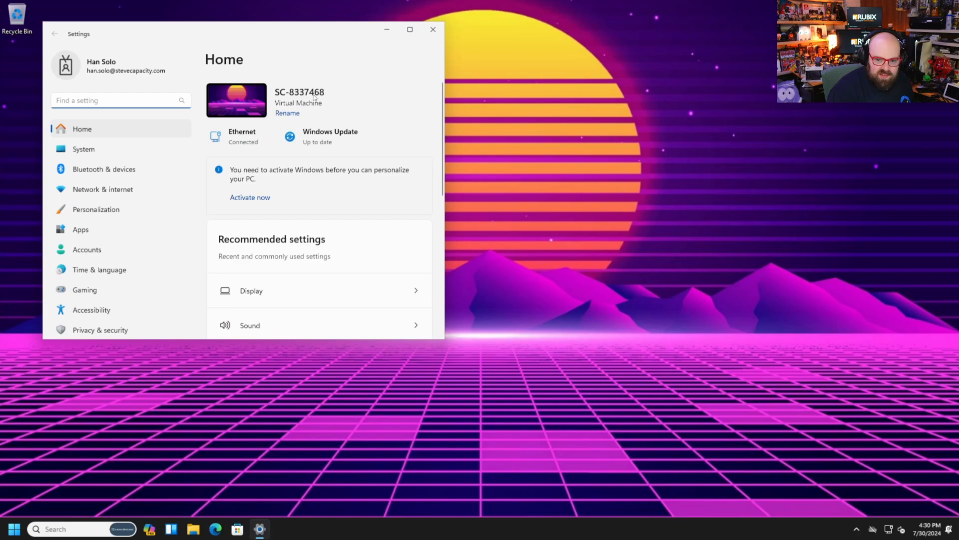
mouse_move(326, 112)
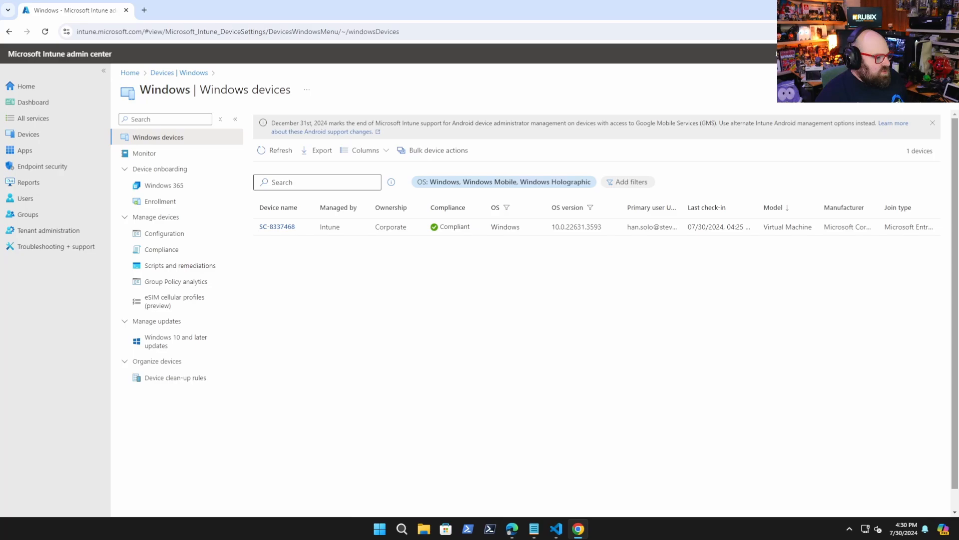
mouse_move(277, 226)
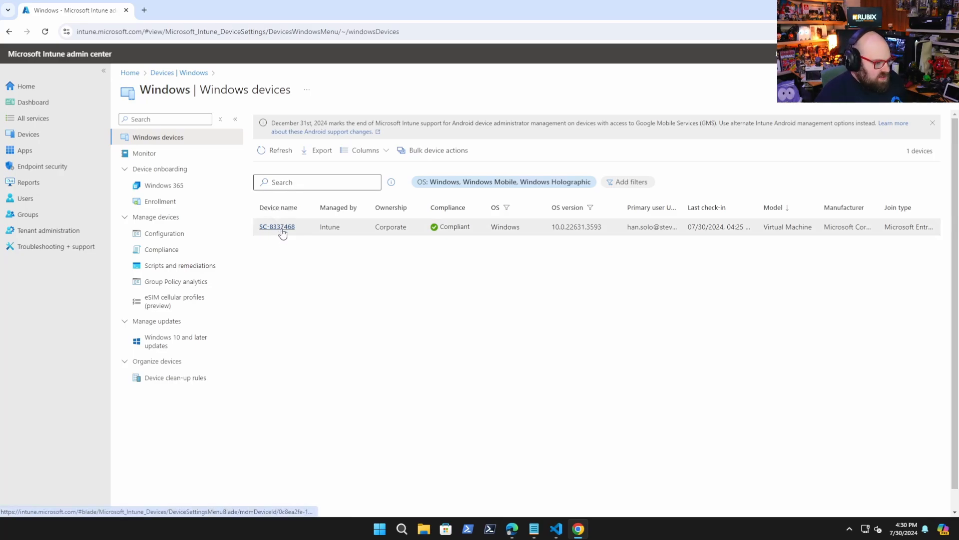
- Open SC-8337468's details to confirm corporate ownership, compliant status and its primary user
click(278, 226)
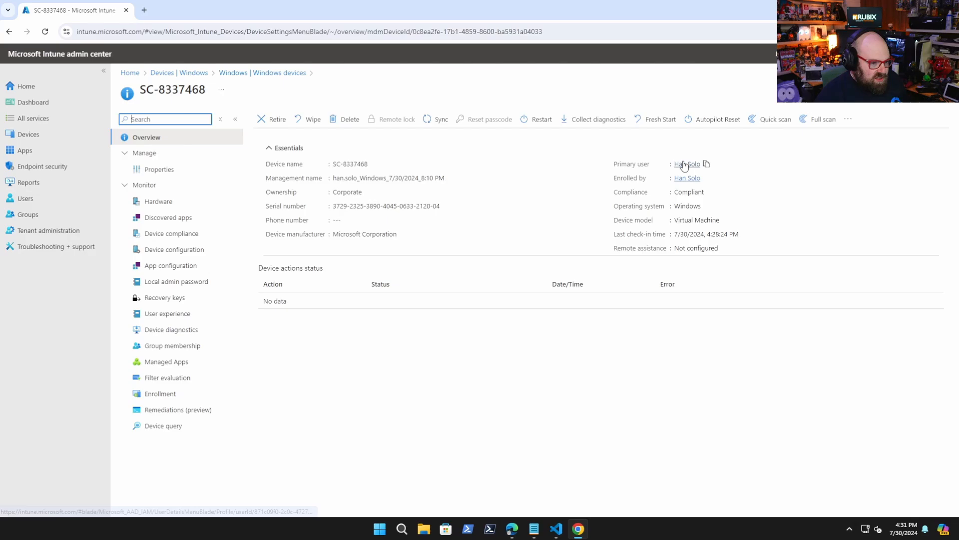
mouse_move(684, 204)
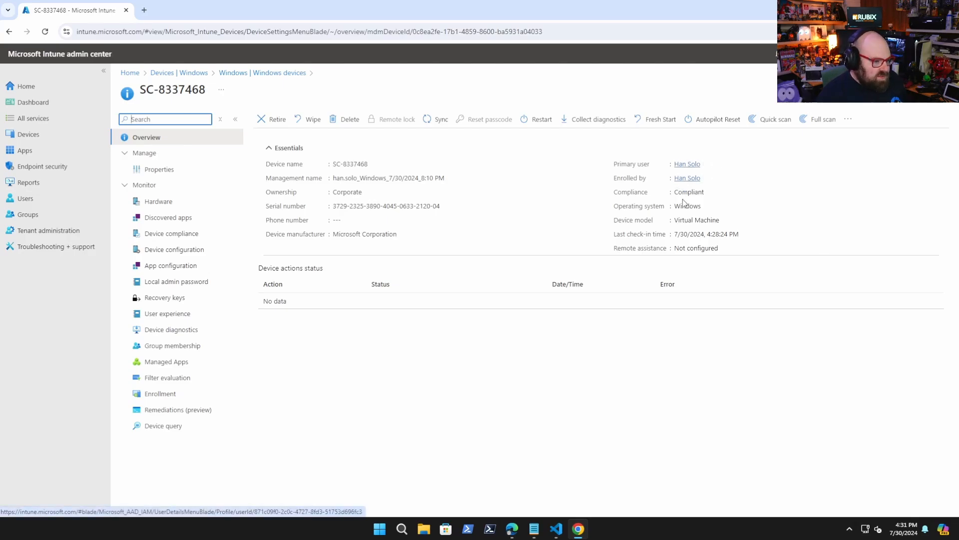
mouse_move(482, 189)
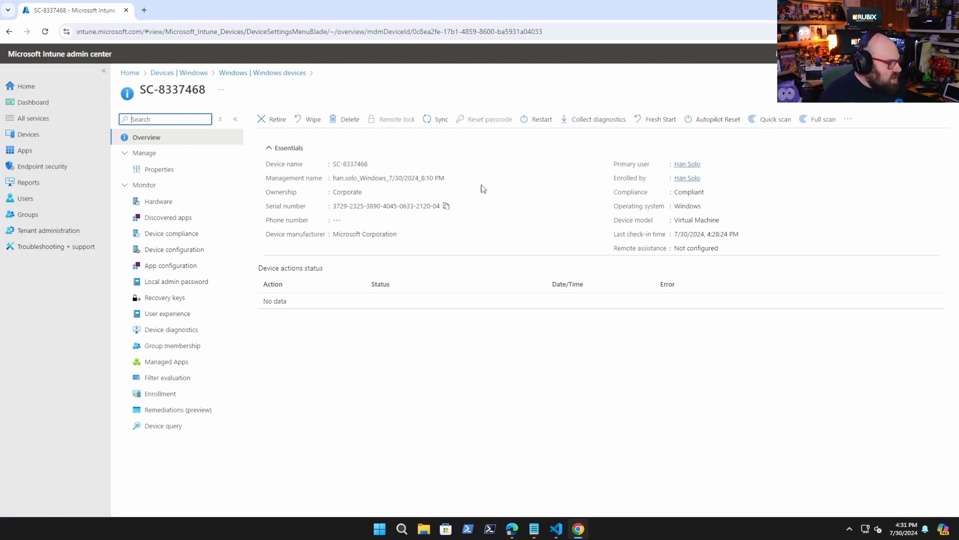
mouse_move(158, 202)
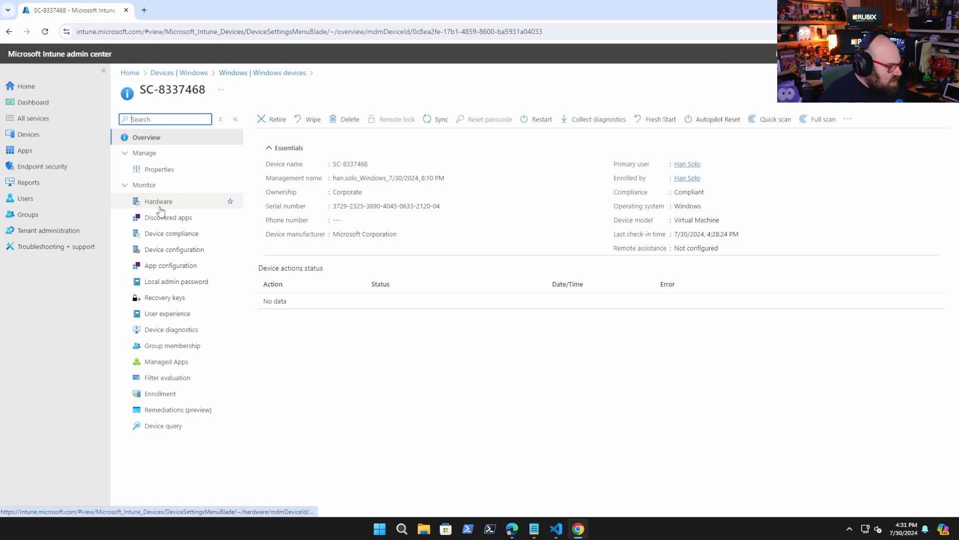
mouse_move(414, 160)
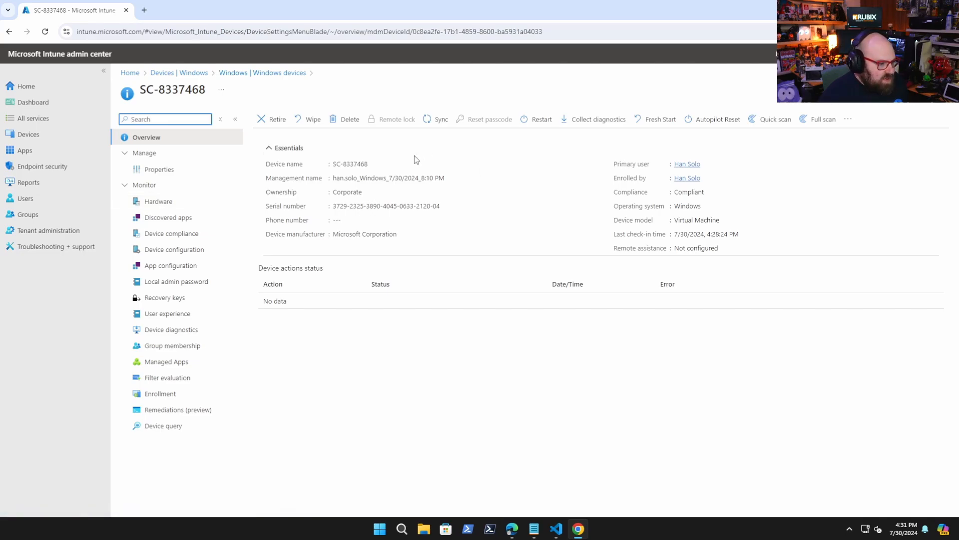
mouse_move(176, 217)
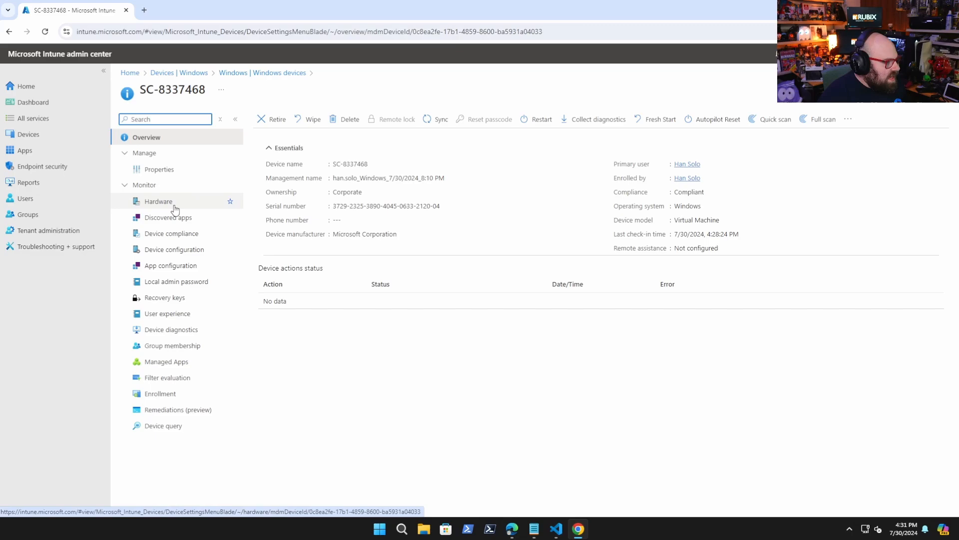
mouse_move(52, 138)
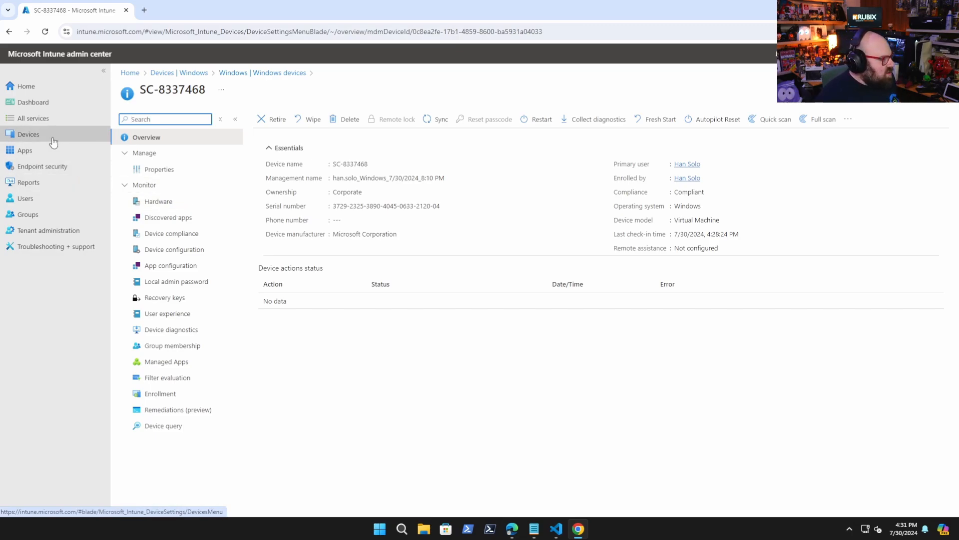
mouse_move(335, 210)
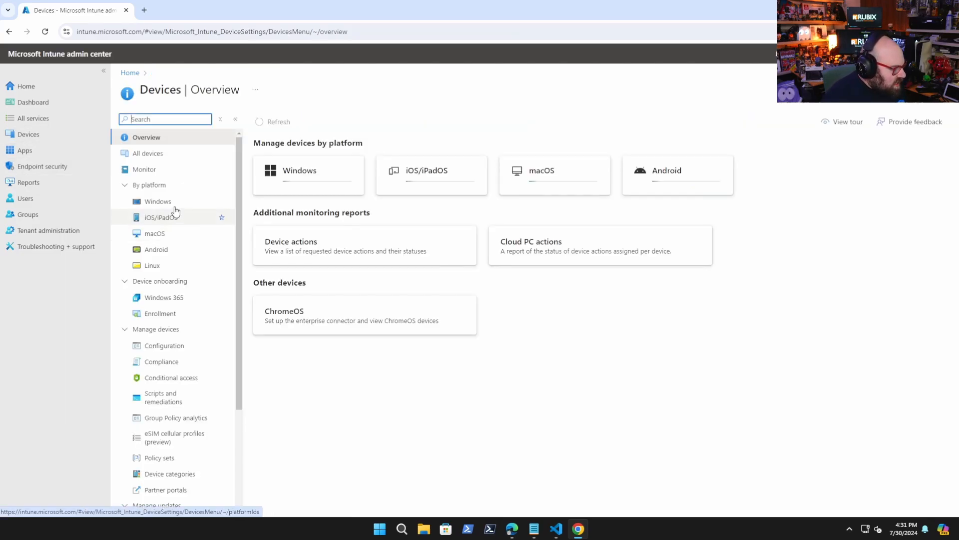
click(157, 200)
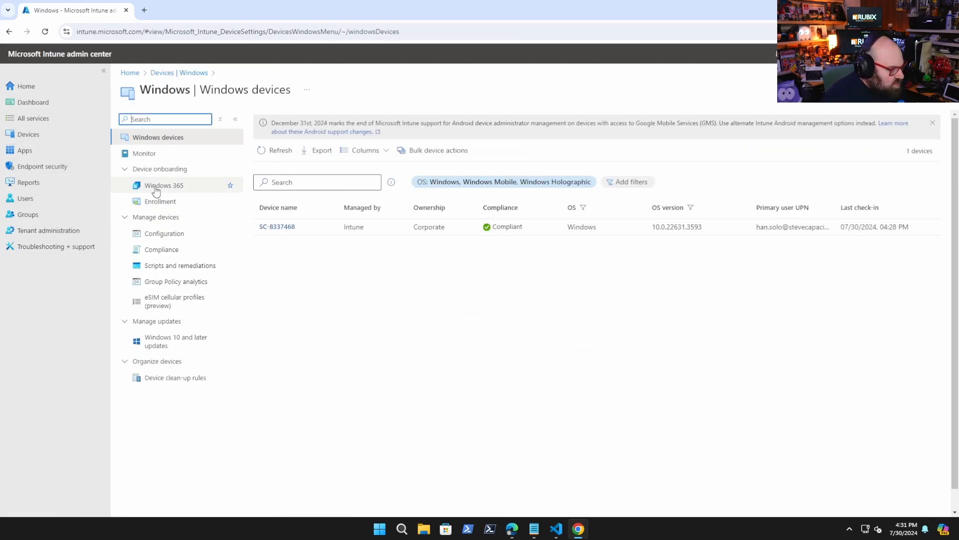
click(160, 201)
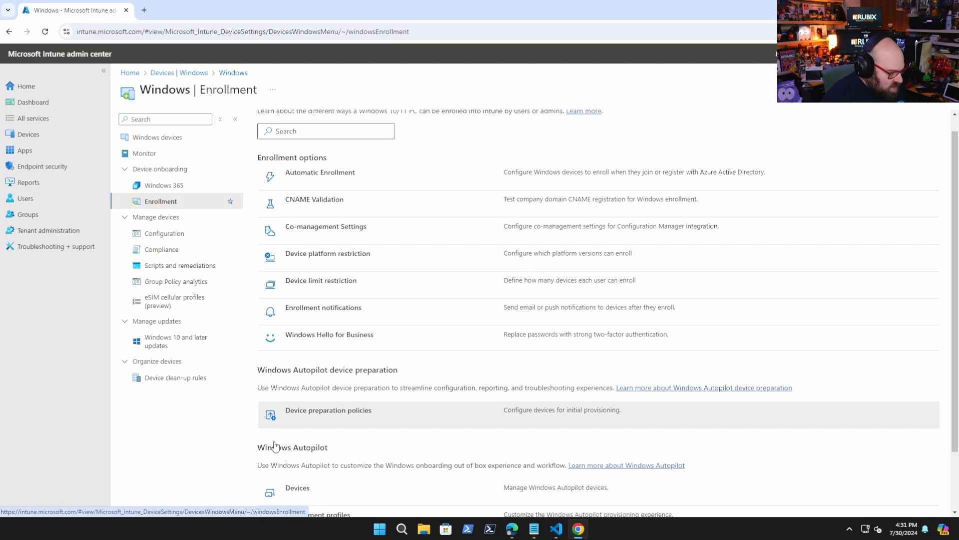
click(297, 487)
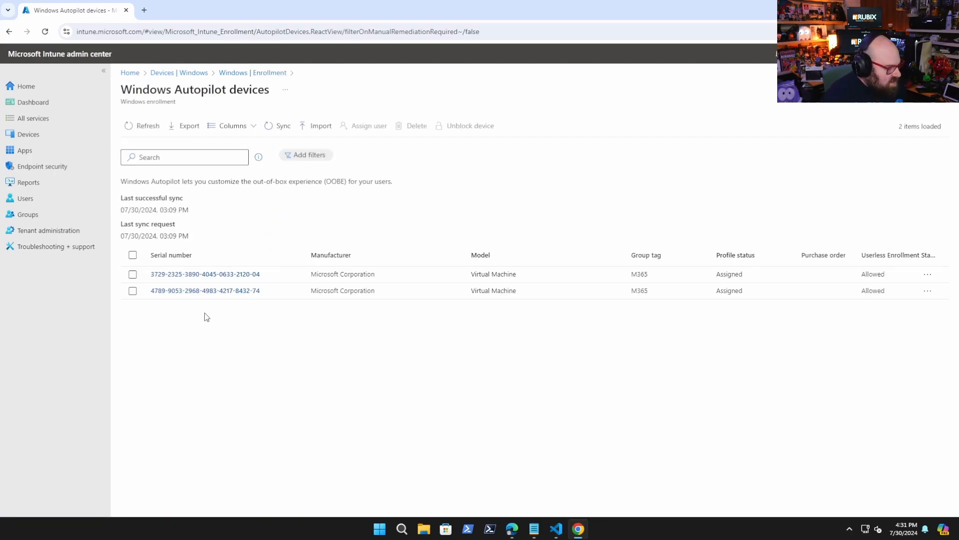
click(133, 273)
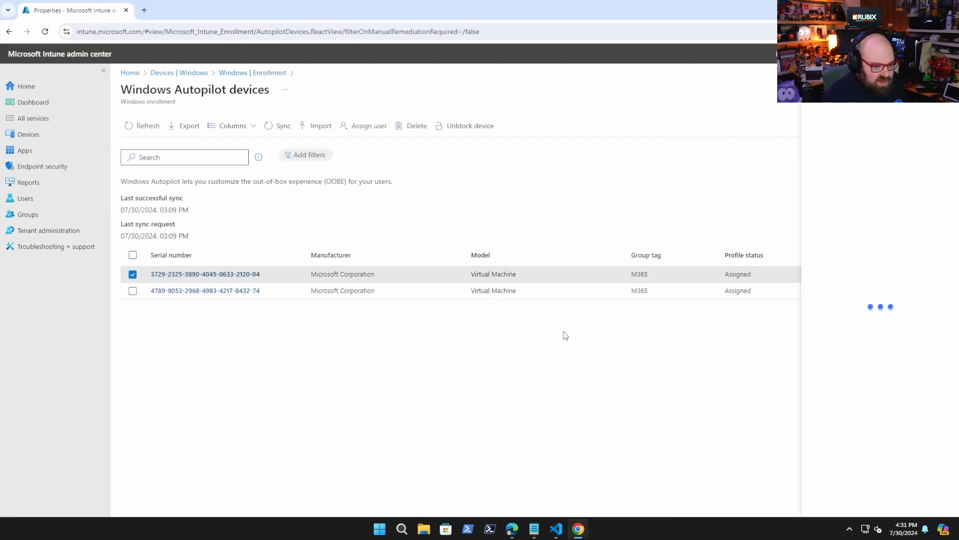
click(205, 274)
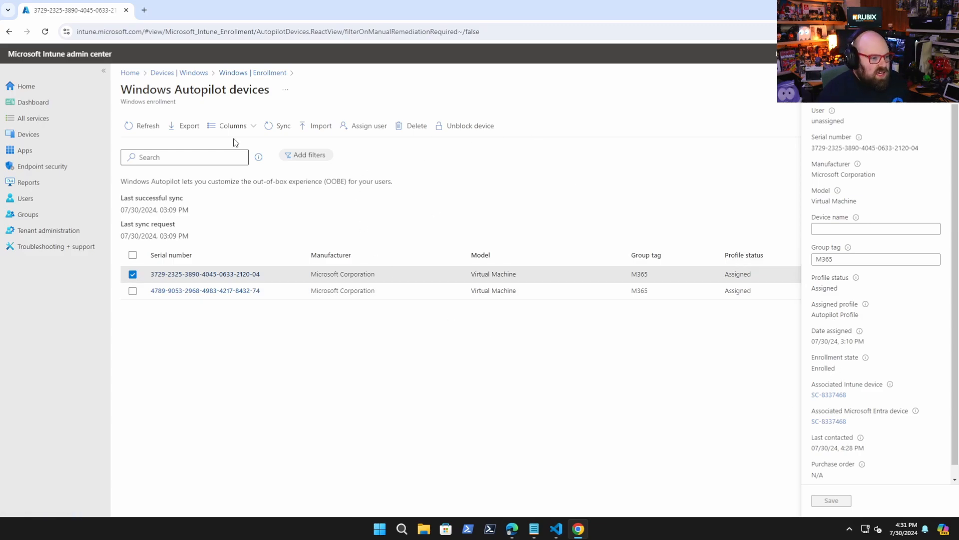
mouse_move(28, 134)
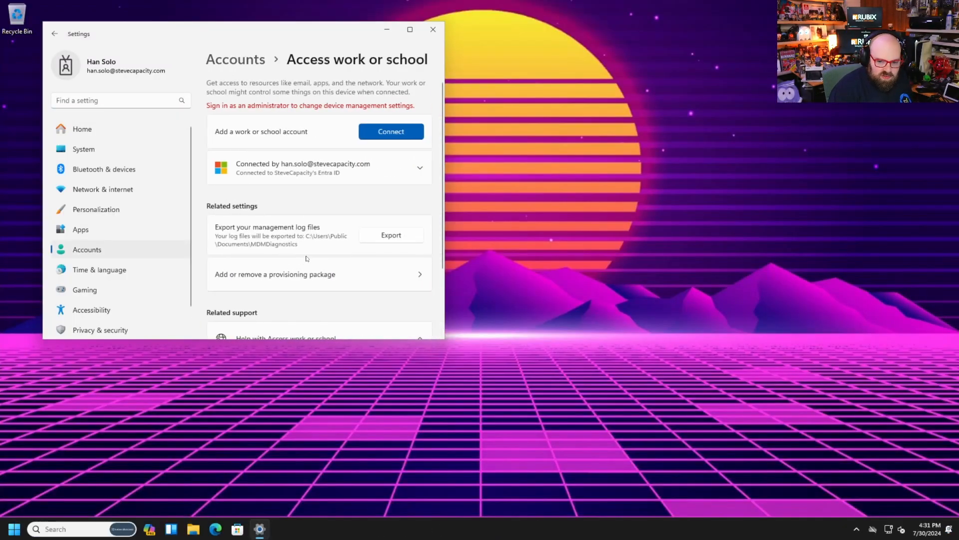
- Review the work account's management info, managed by SteveCapacity, and its sync status, then close Settings
click(420, 167)
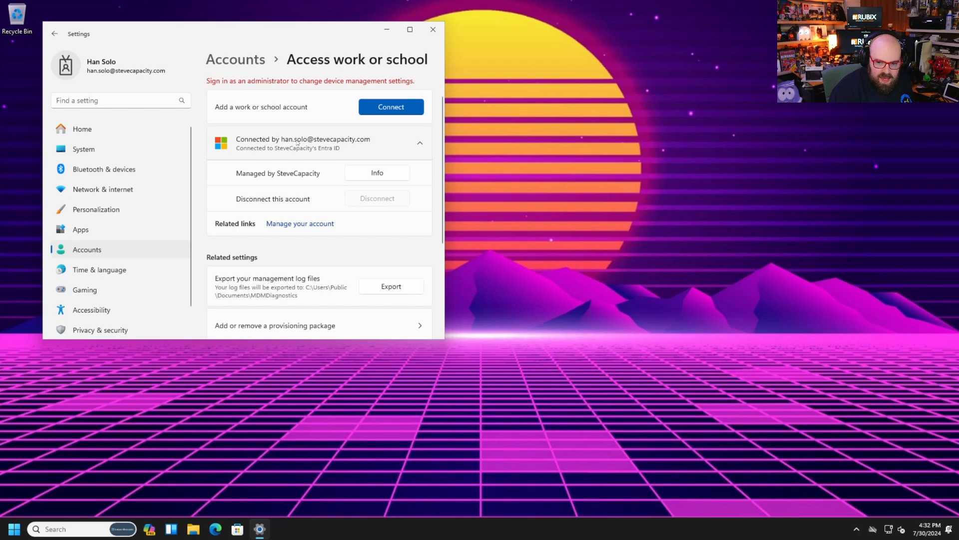
click(376, 173)
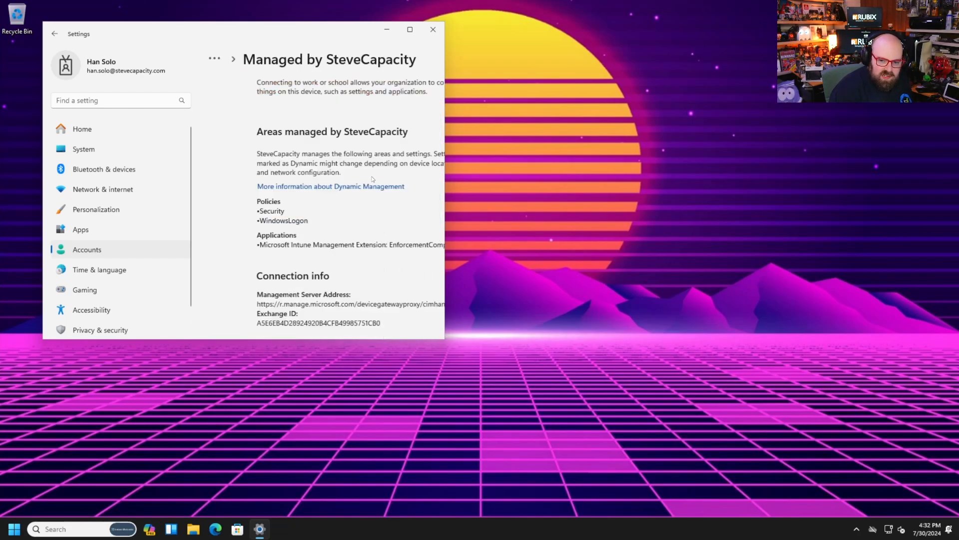
scroll(down, 3)
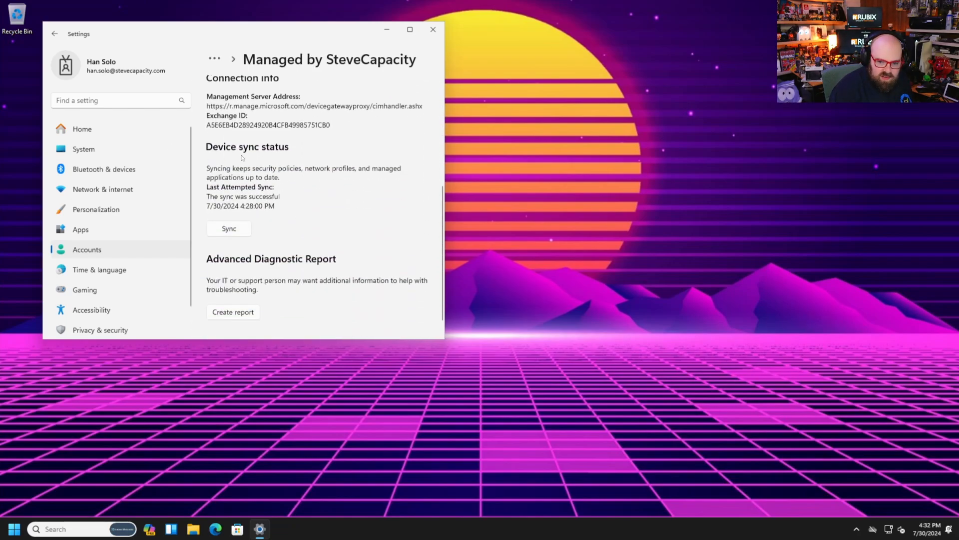
scroll(up, 3)
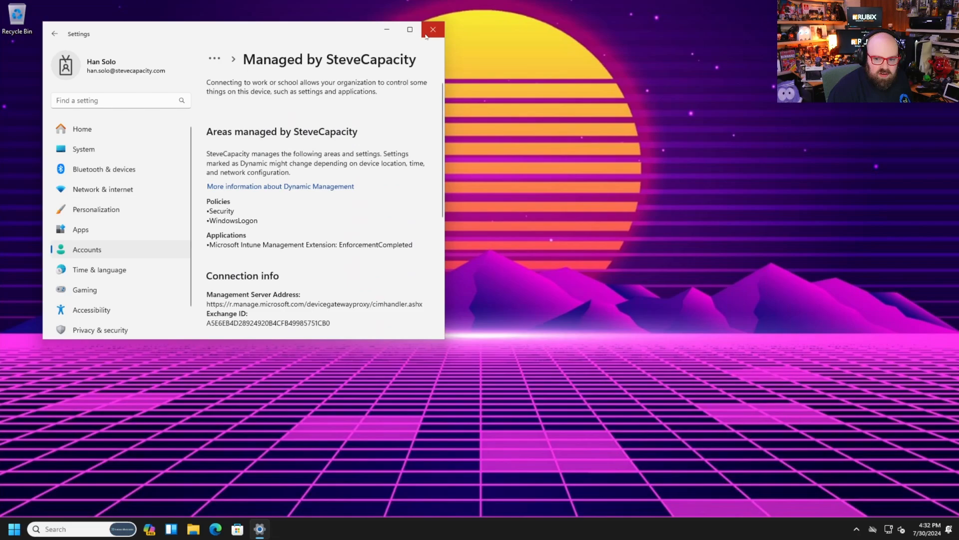
click(194, 529)
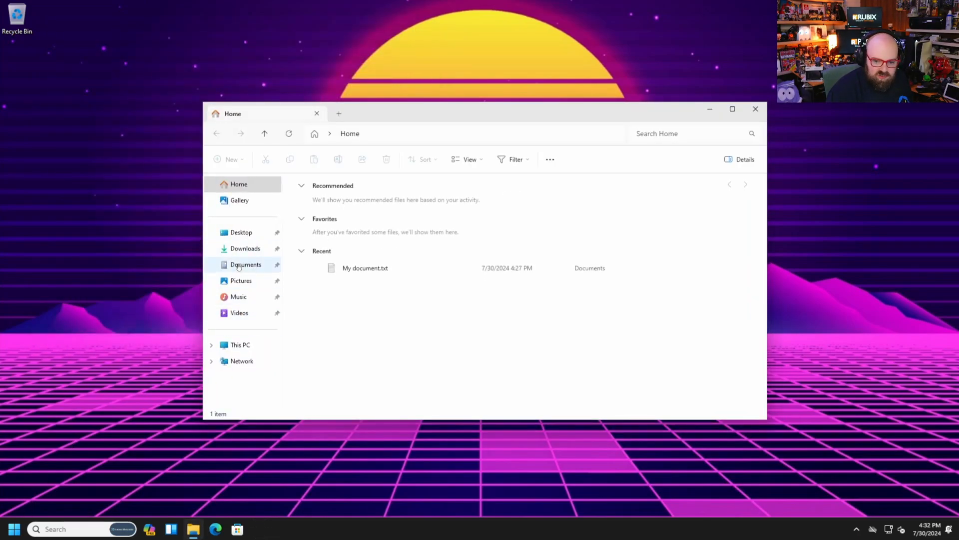
- Check Documents for My document.txt and the C:\Users folders, then close File Explorer and open Start
click(245, 264)
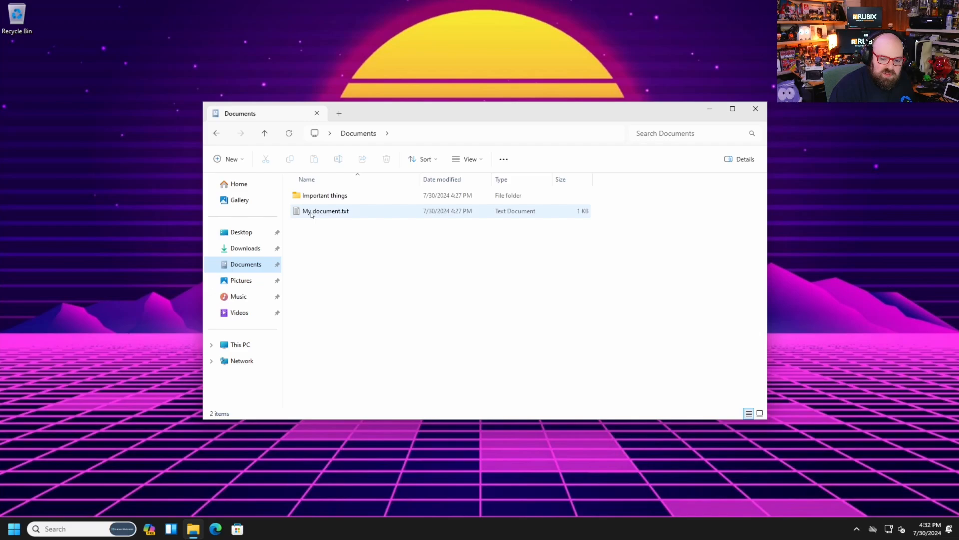
click(324, 196)
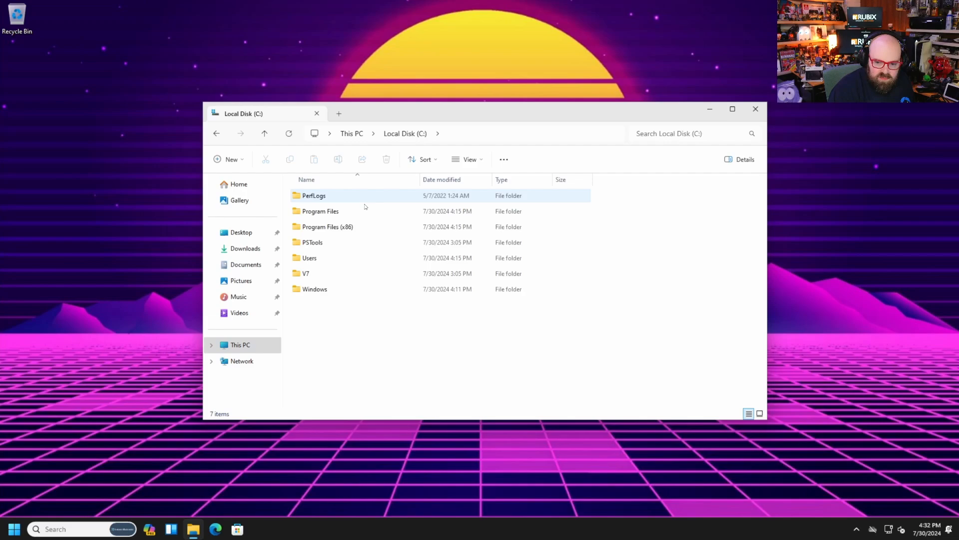
double_click(309, 258)
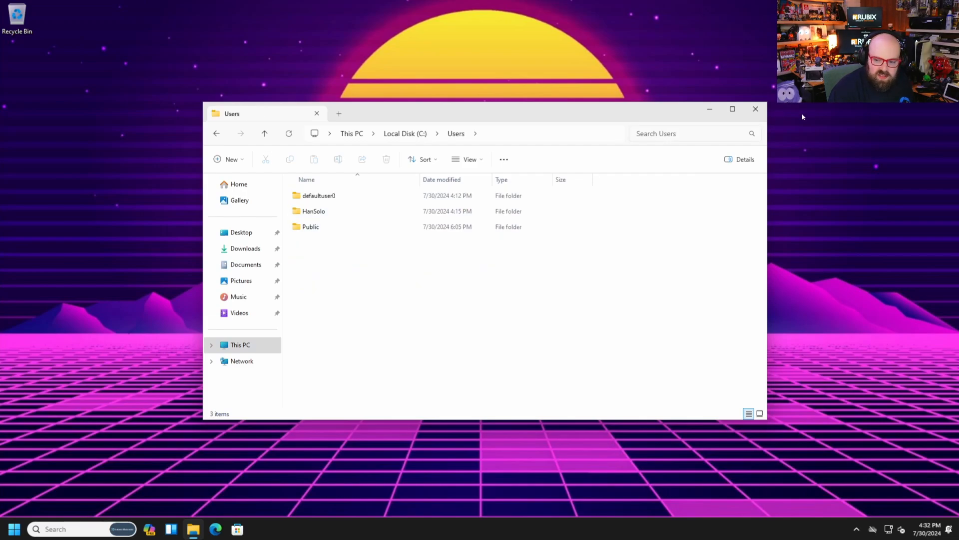
click(755, 109)
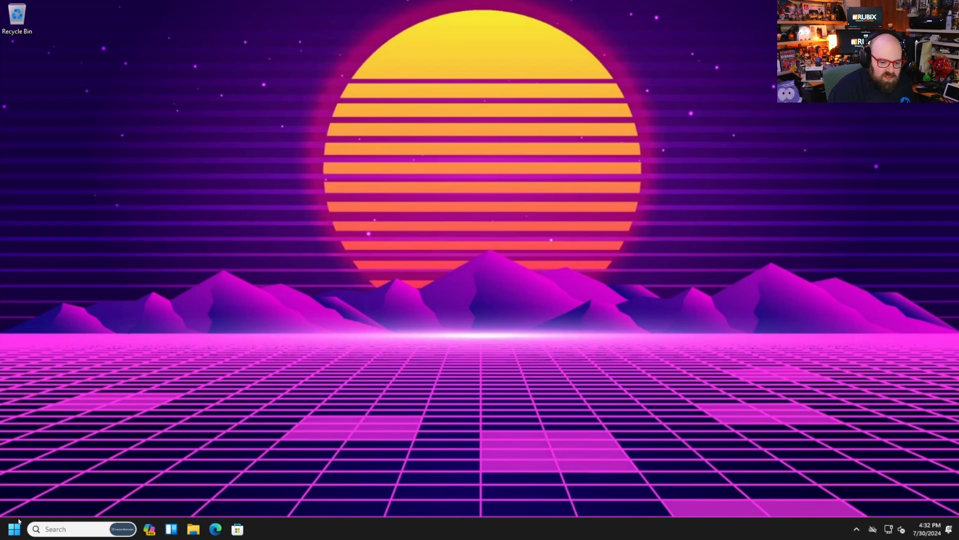
click(12, 528)
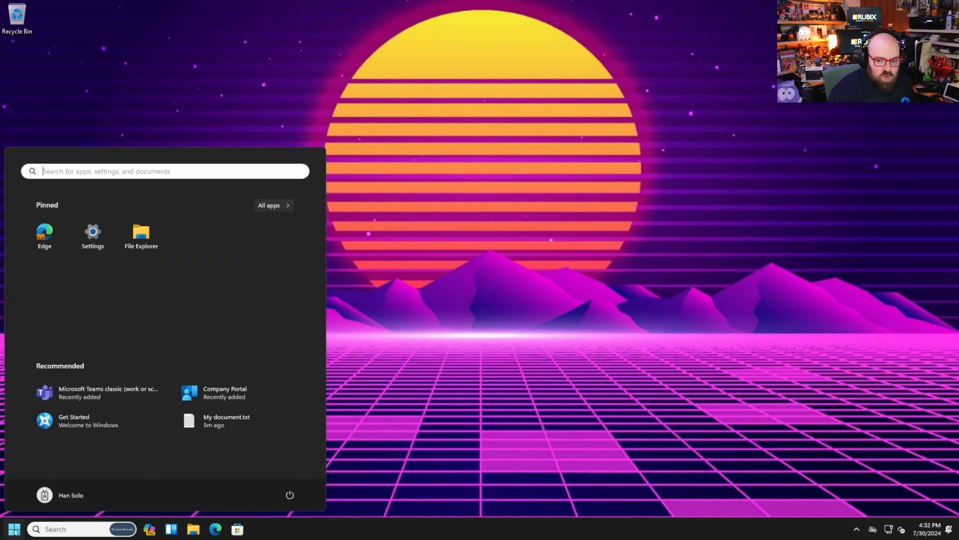